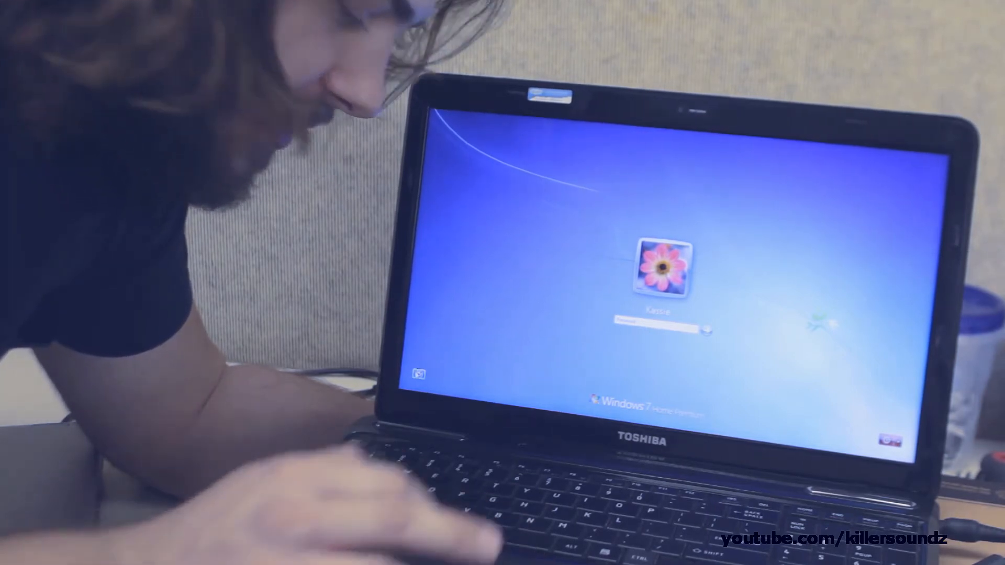
Show the Ease of Access options on the Windows 7 login screen without signing in
{"action": "left_click", "coordinate": [418, 374]}
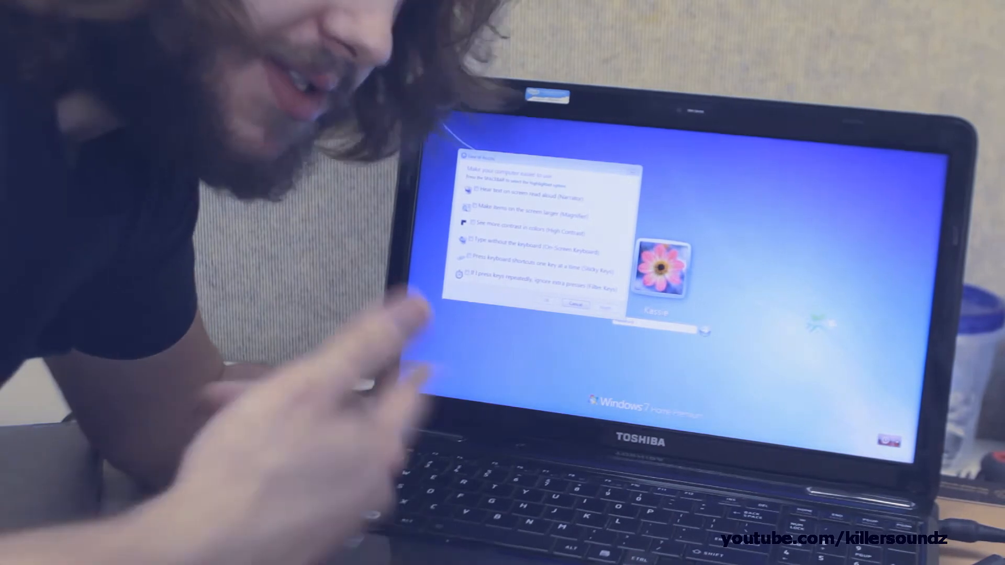